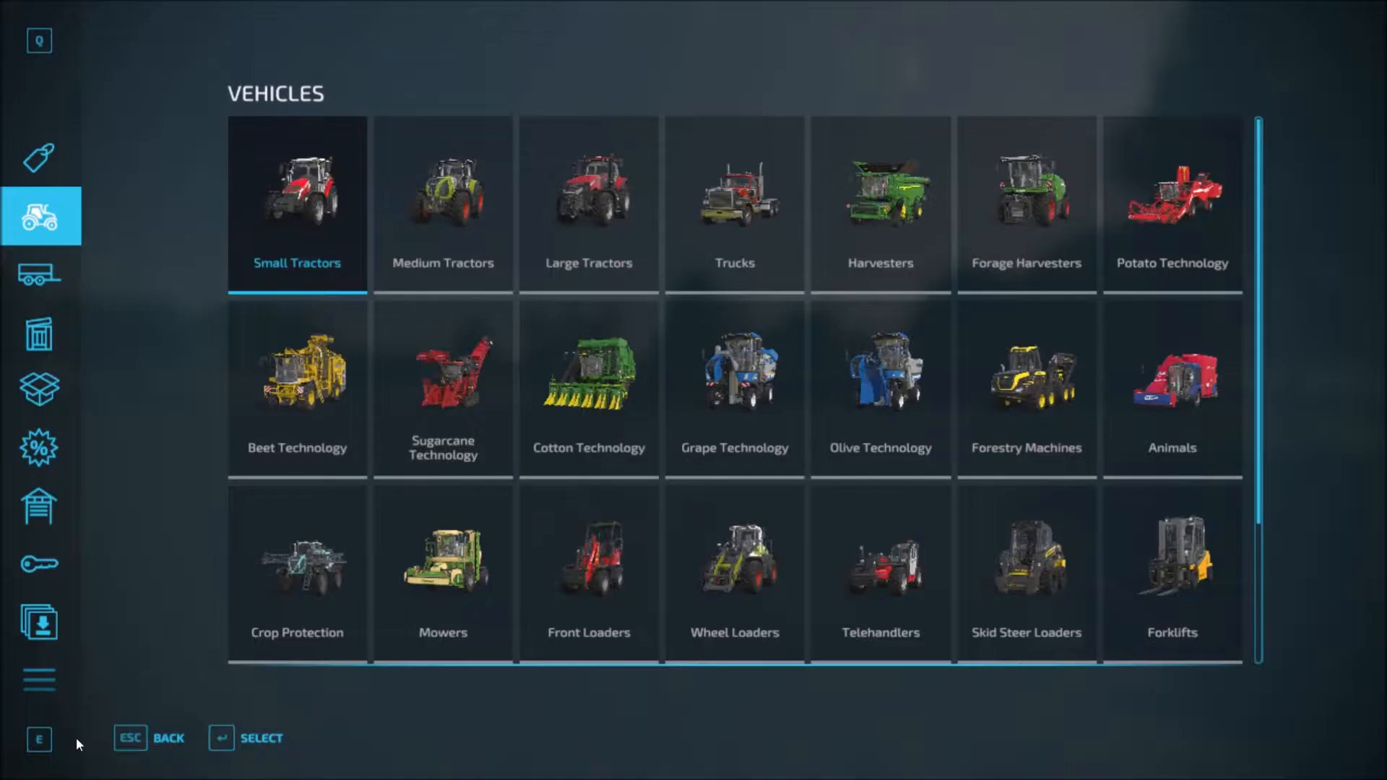
- In construction mode's Production tab, page through Factories and pick the Biodiesel Factory mod
click(39, 622)
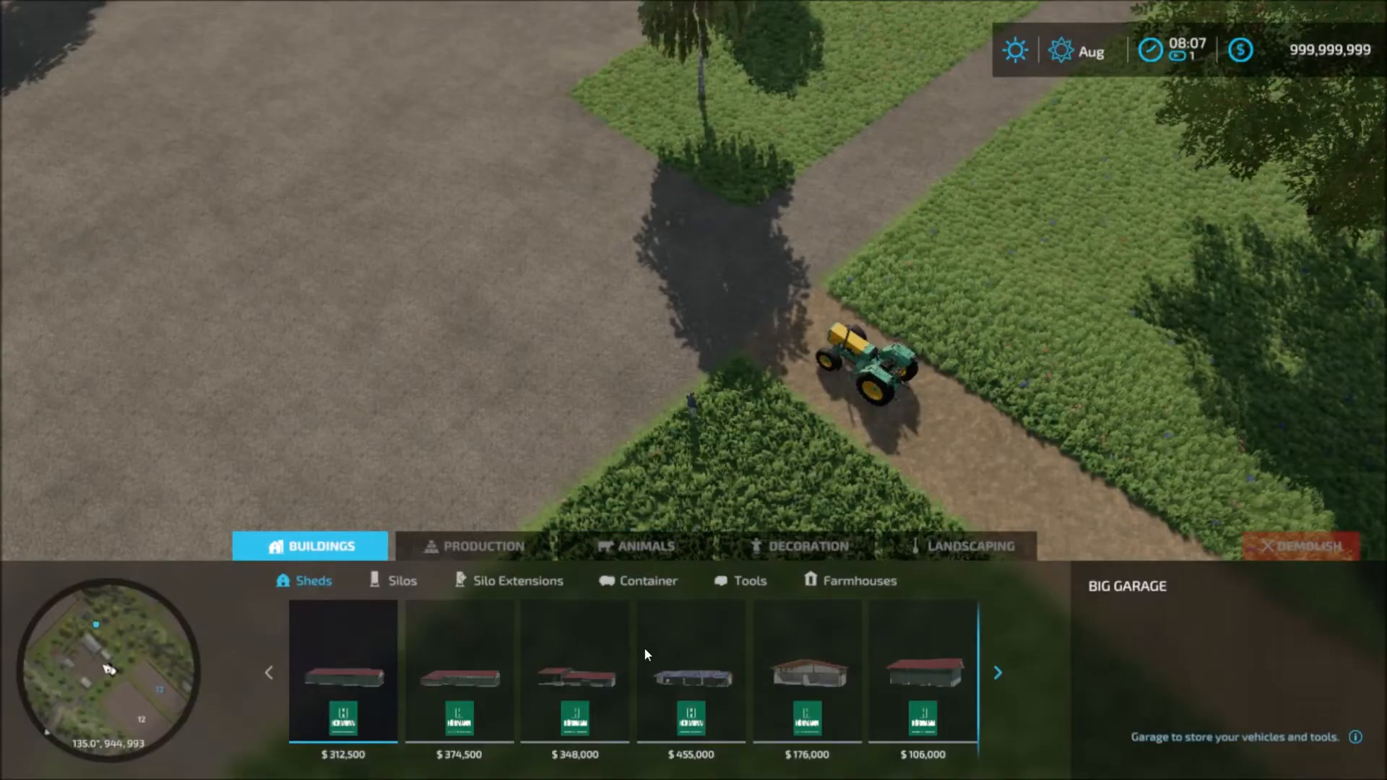
click(481, 546)
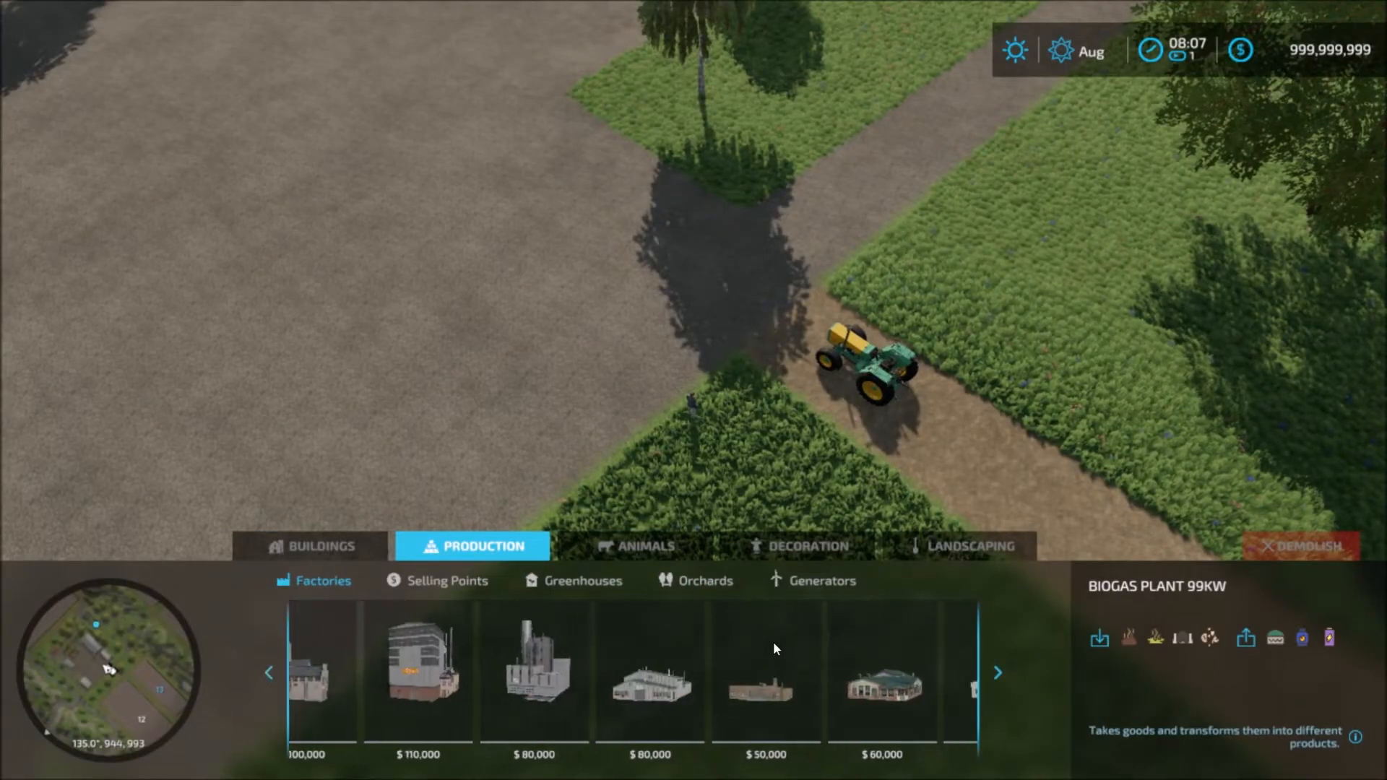
click(997, 672)
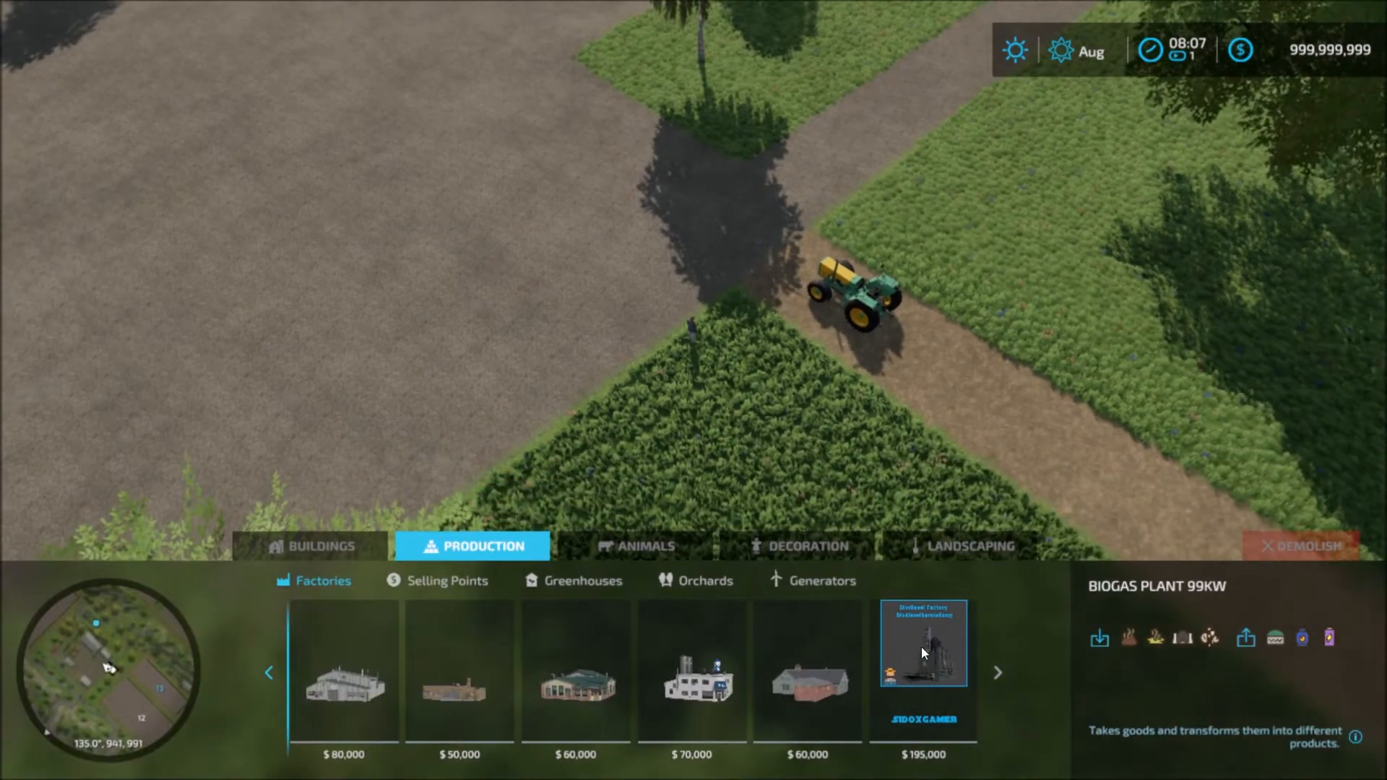
click(923, 643)
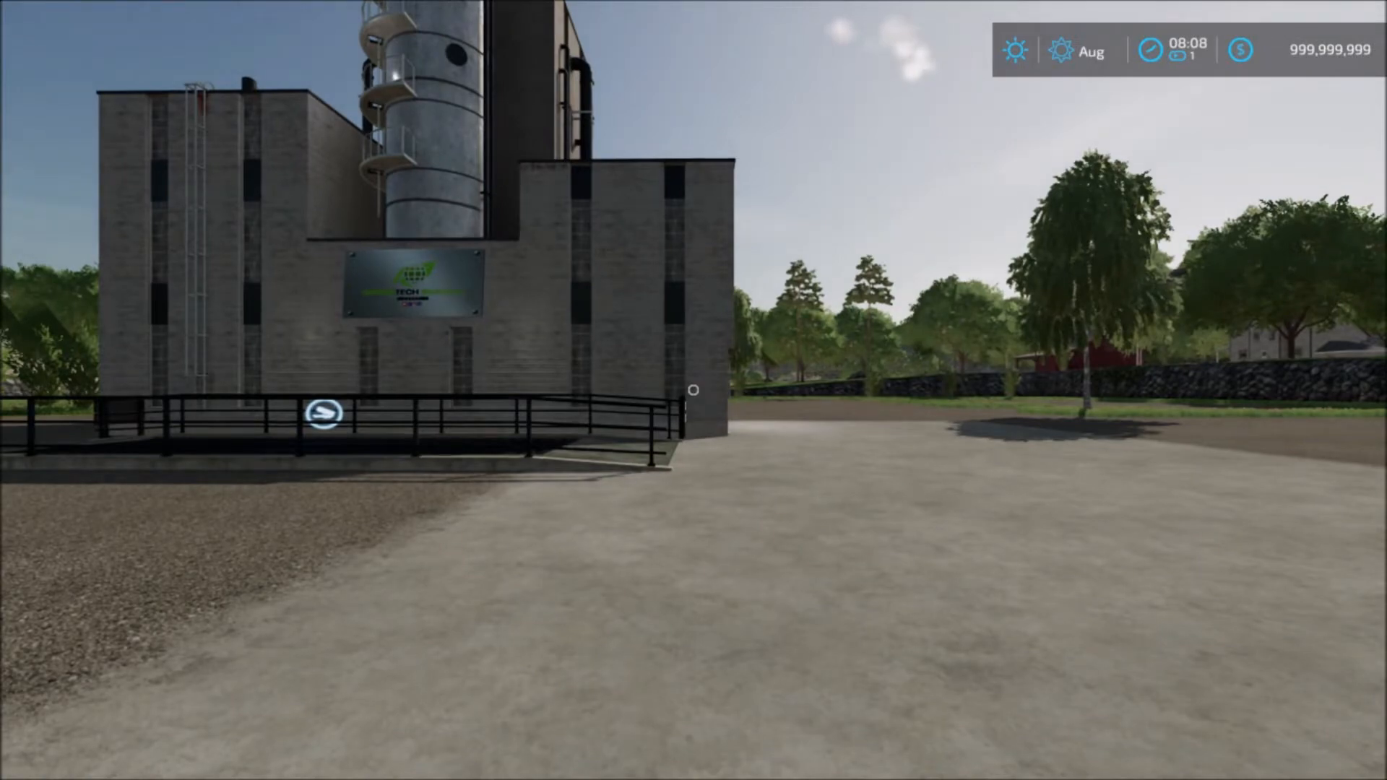
mouse_move(694, 390)
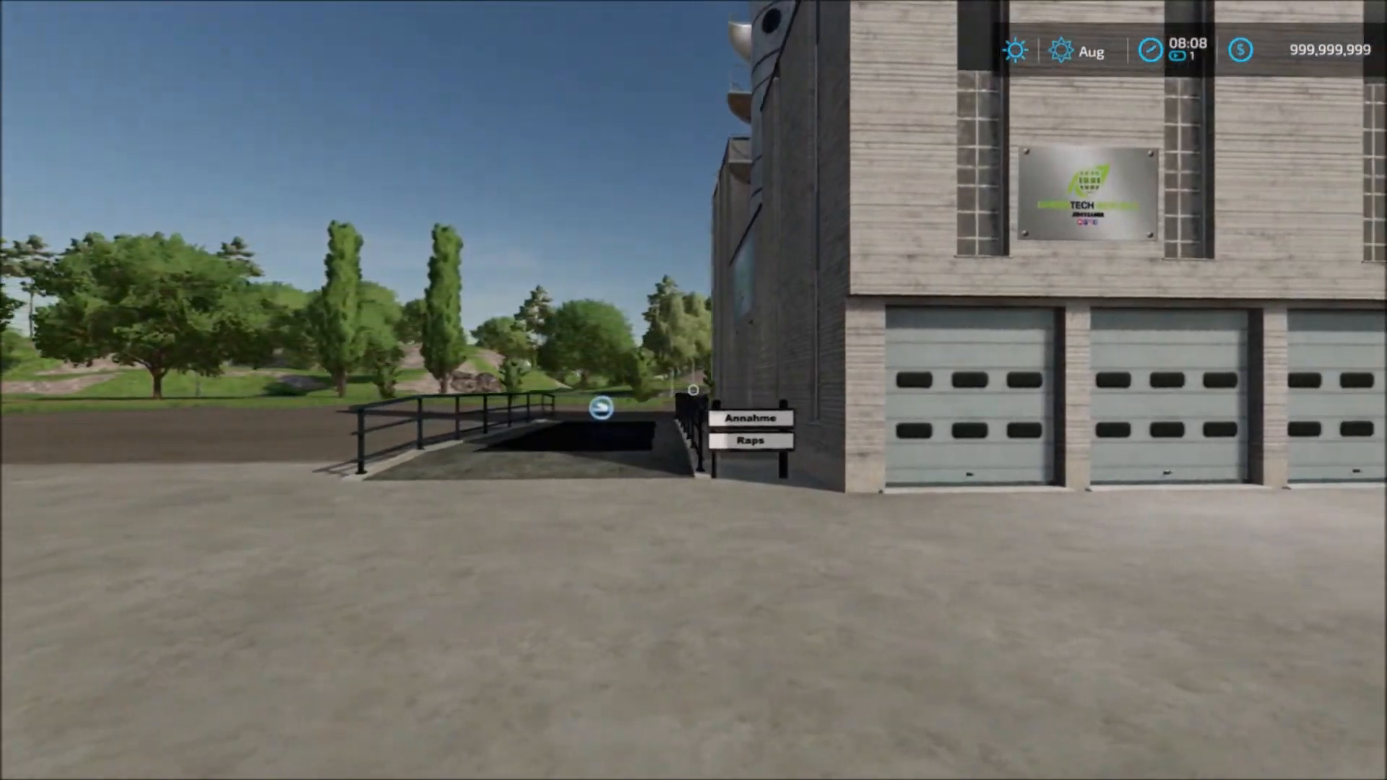
mouse_move(694, 390)
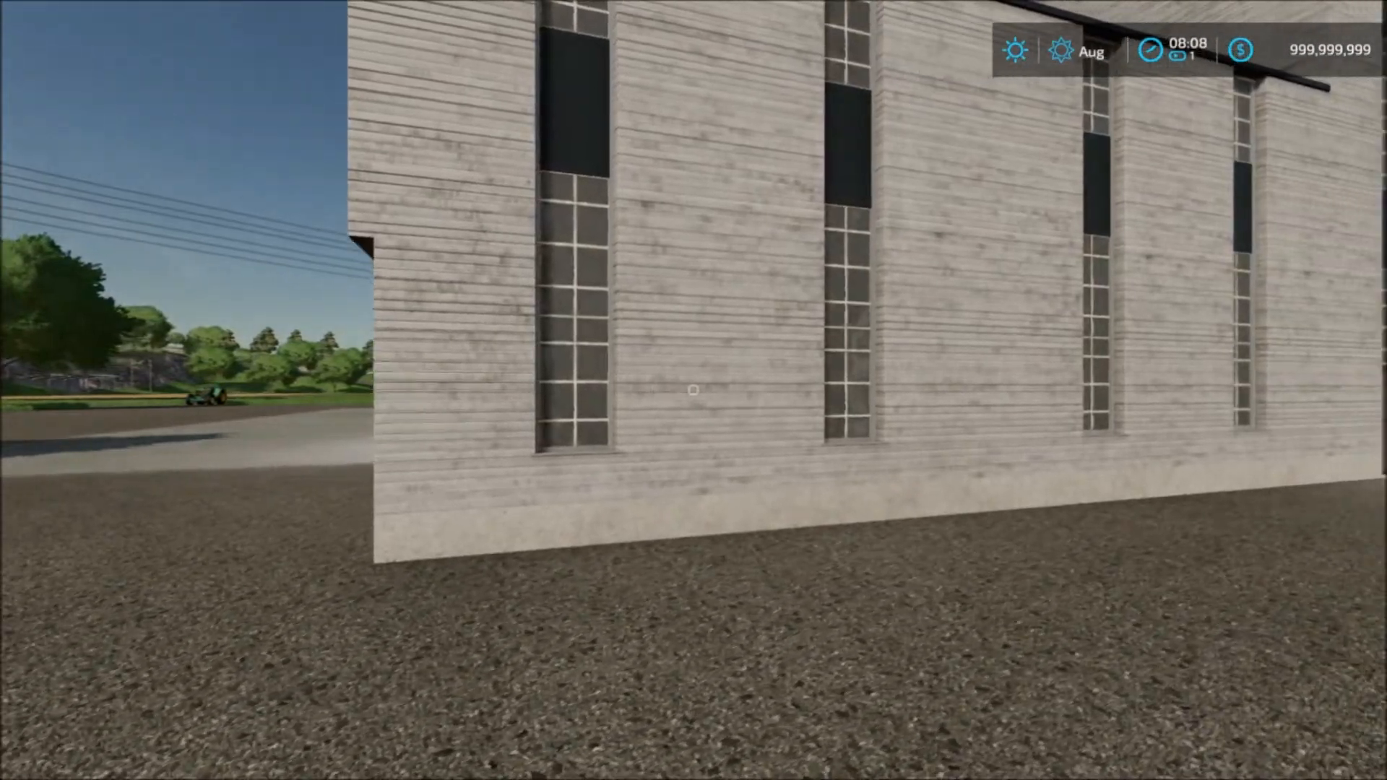
mouse_move(693, 390)
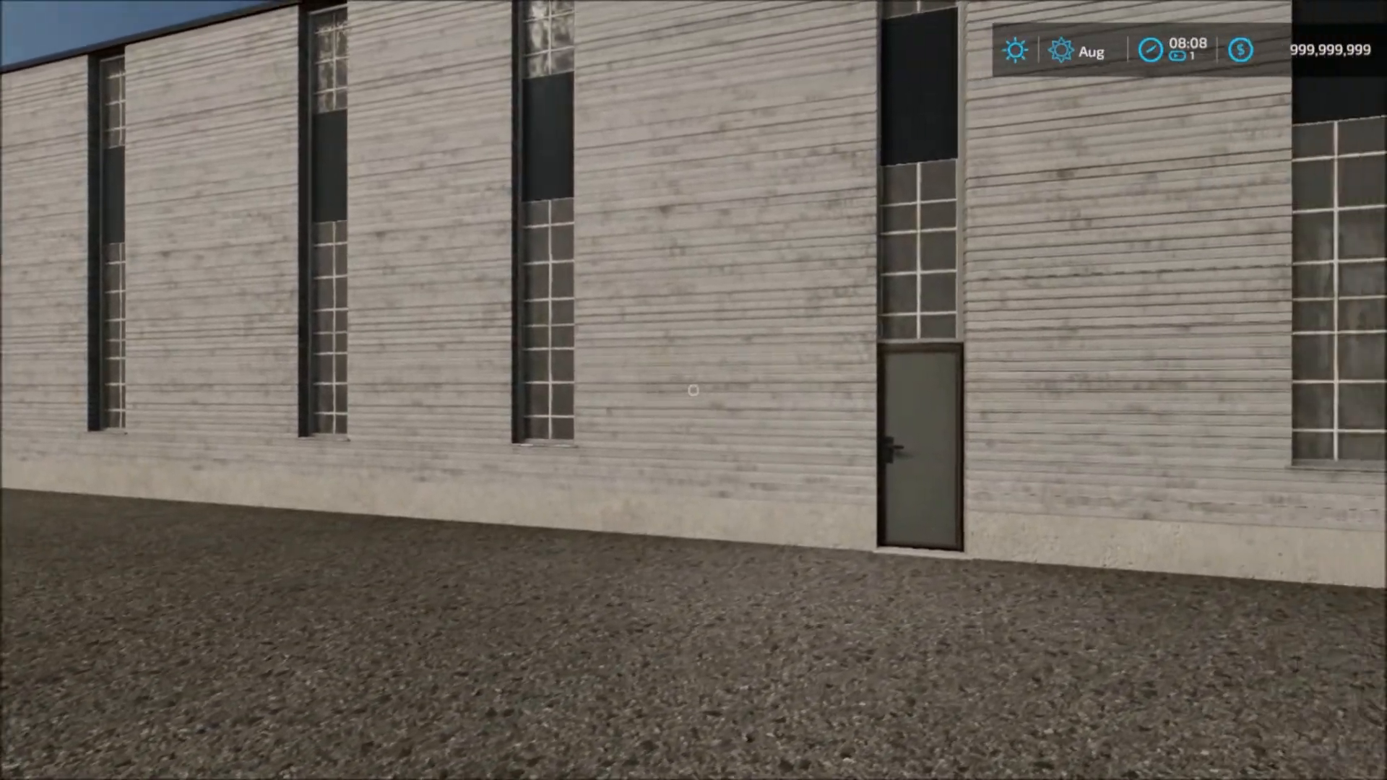
mouse_move(694, 390)
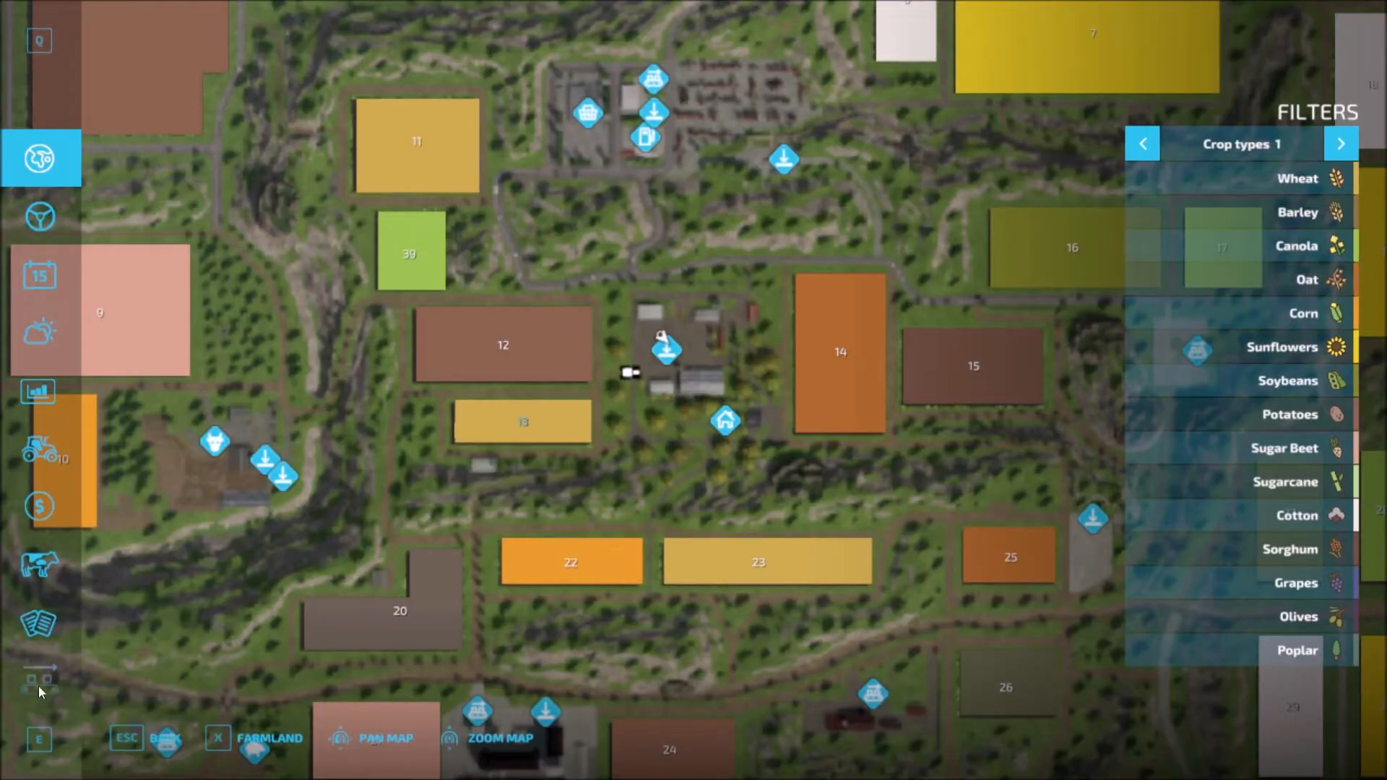
- Review the Biodiesel Factory's 500 canola to 1,000 diesel recipe in Production Chains, then exit
click(39, 622)
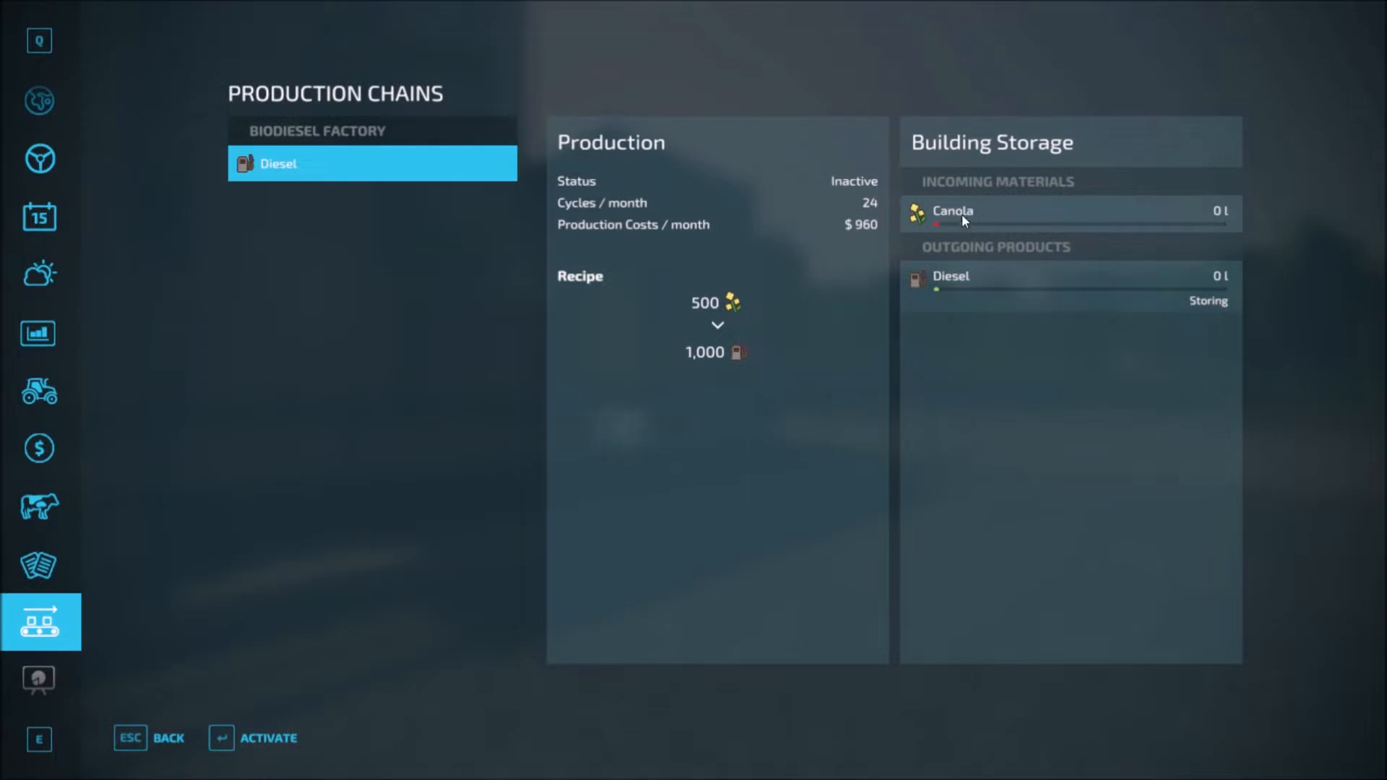
mouse_move(961, 302)
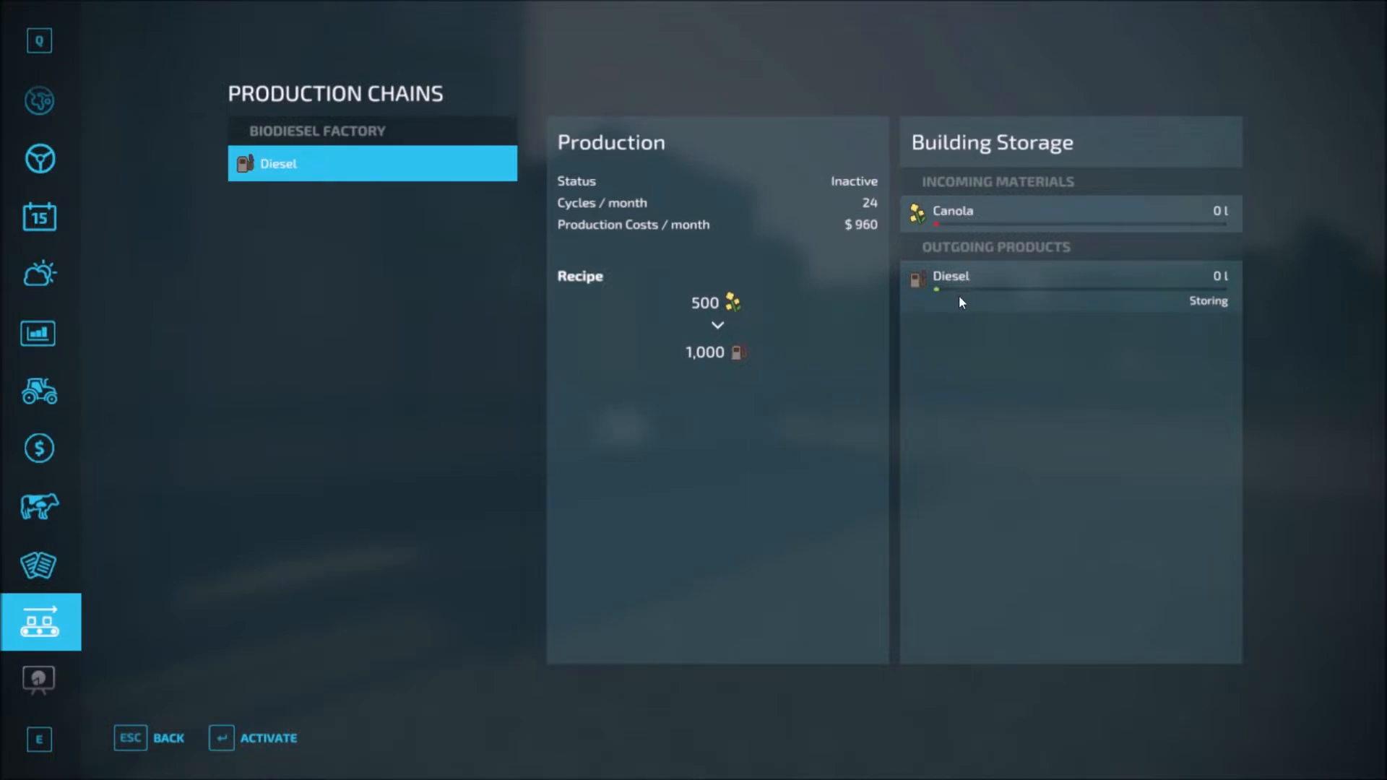
mouse_move(949, 482)
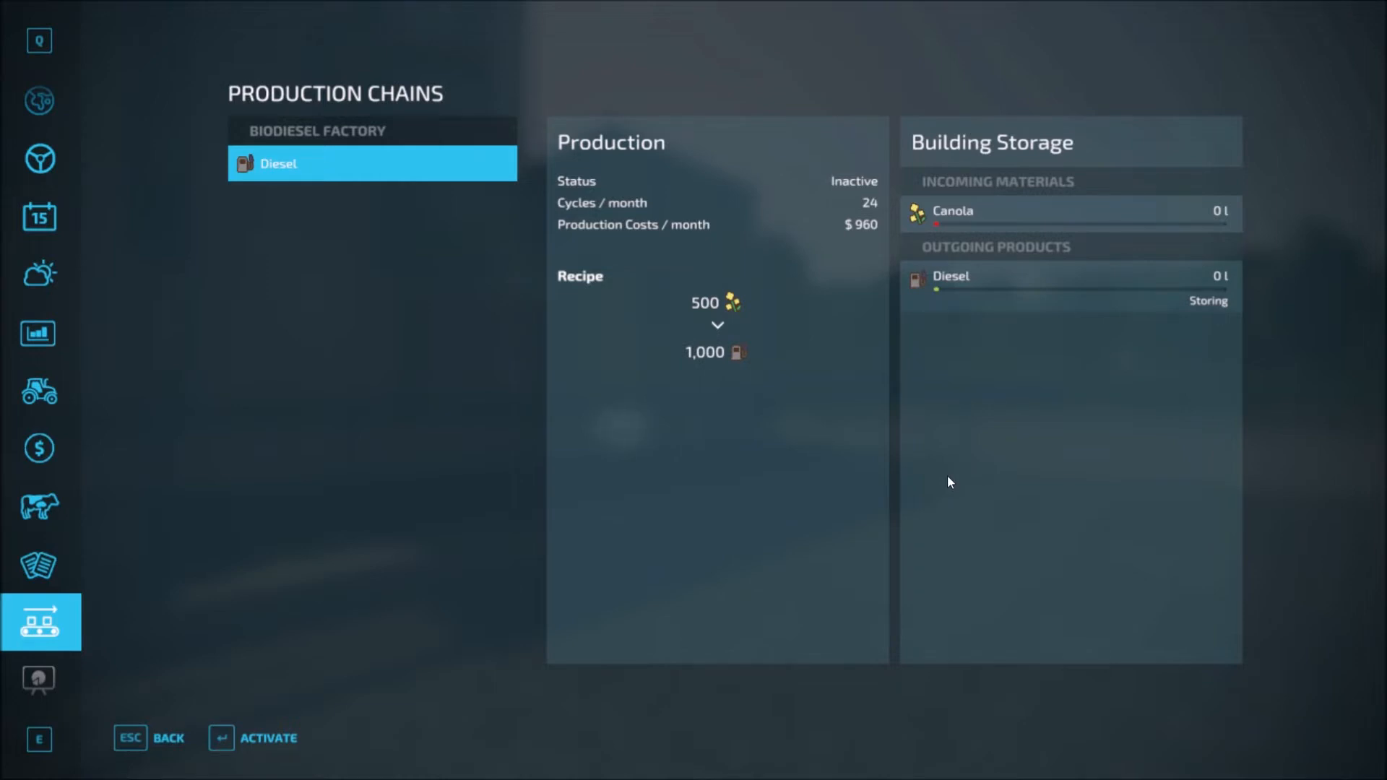
key(Escape)
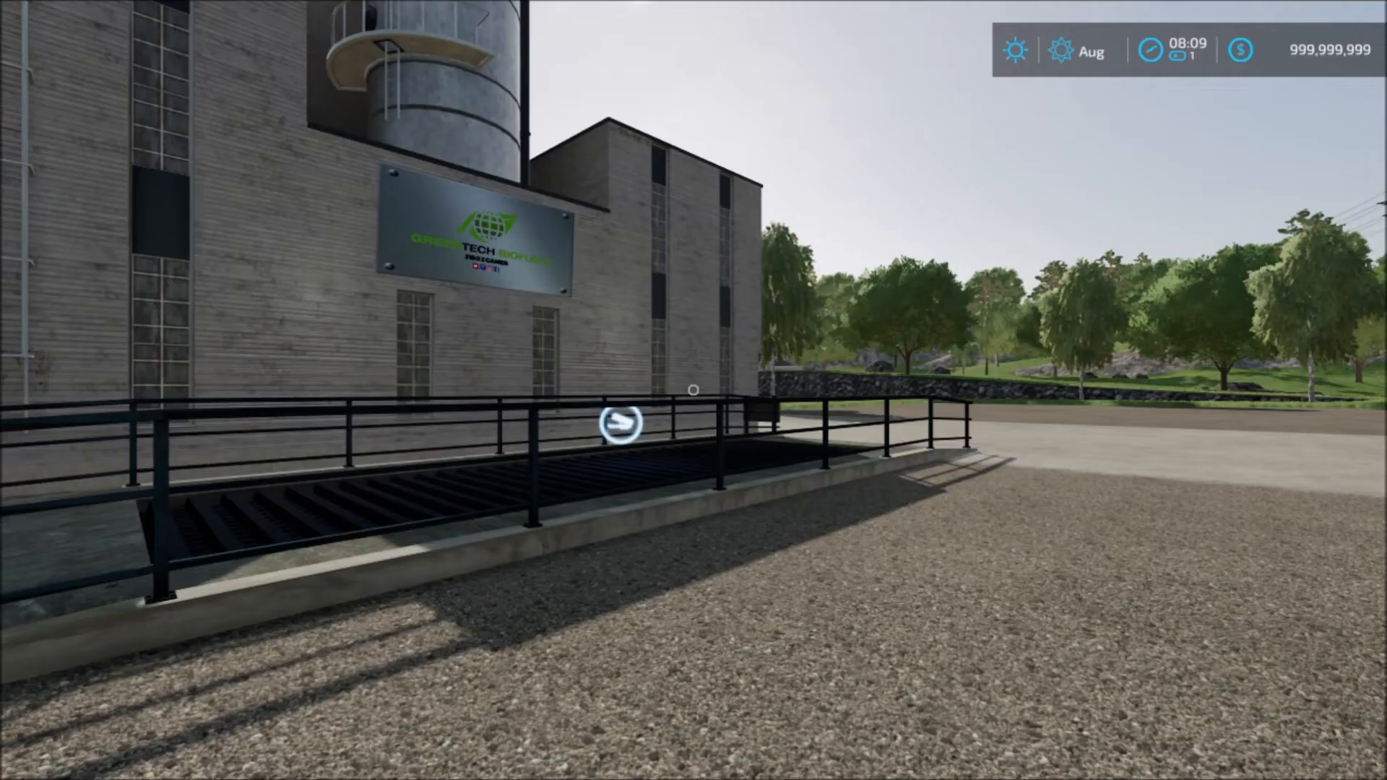